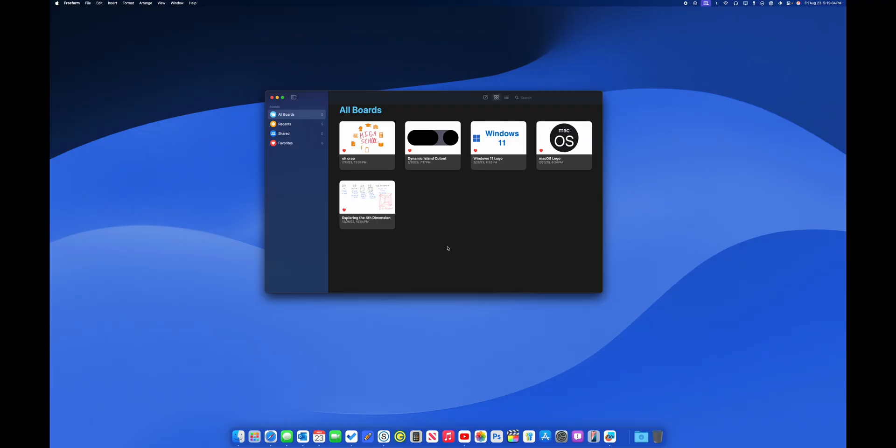
Move the Freeform boards window to the screen top, reveal the desktop, then bring Freeform back.
drag(434, 97, 400, 5)
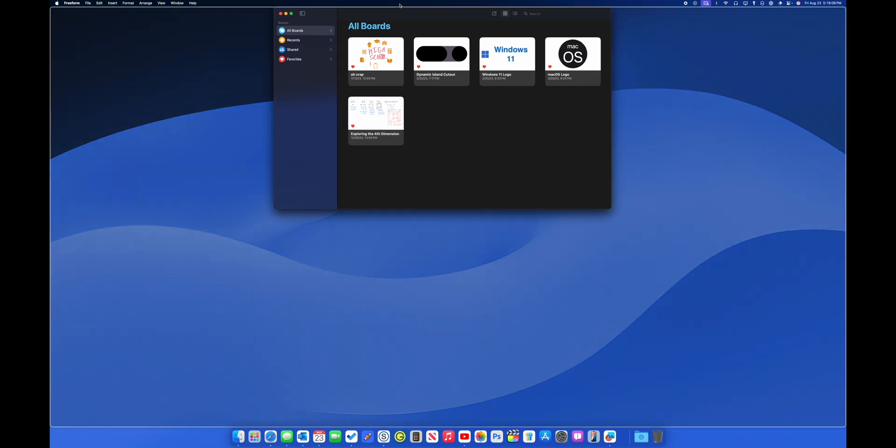
click(281, 14)
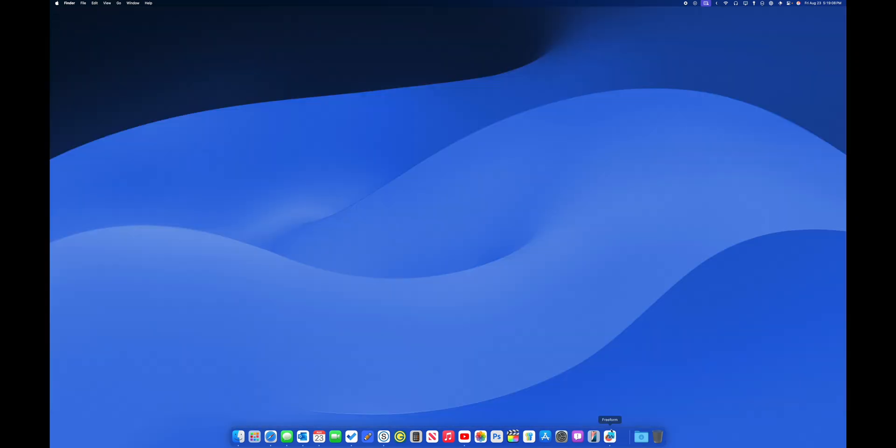
click(609, 437)
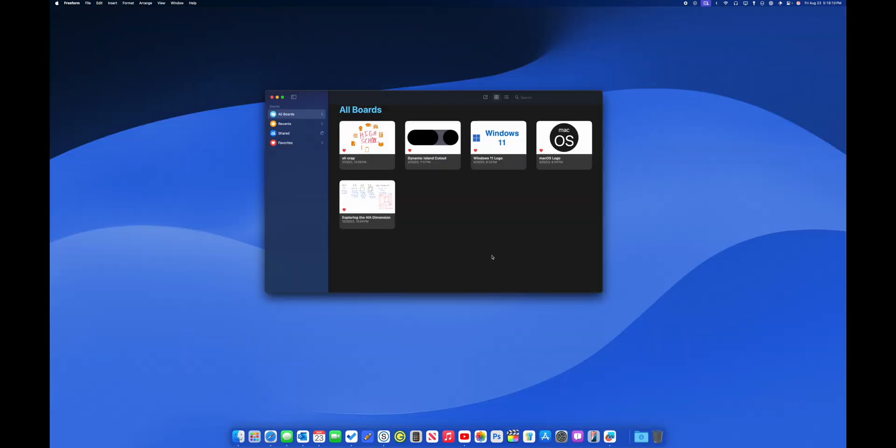
mouse_move(433, 229)
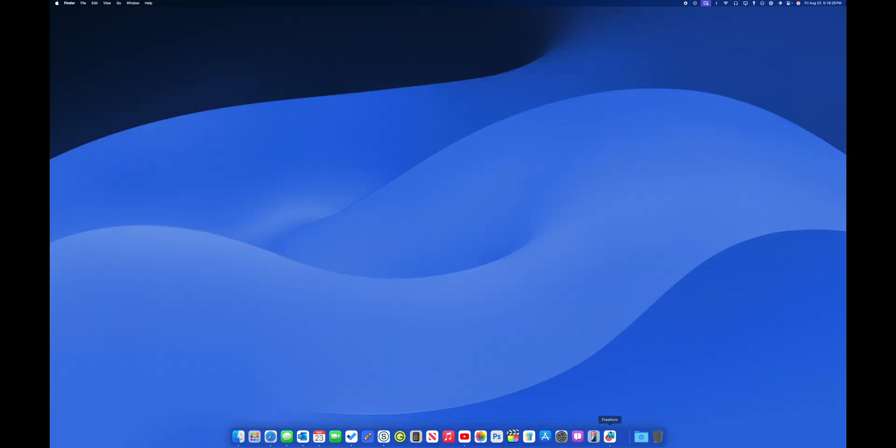
Bring the Freeform All Boards window back from the Dock so it fills the screen.
click(609, 437)
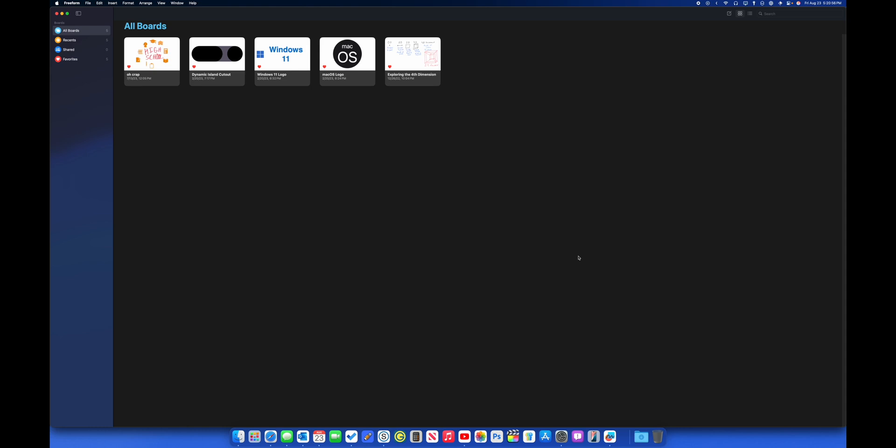
mouse_move(600, 380)
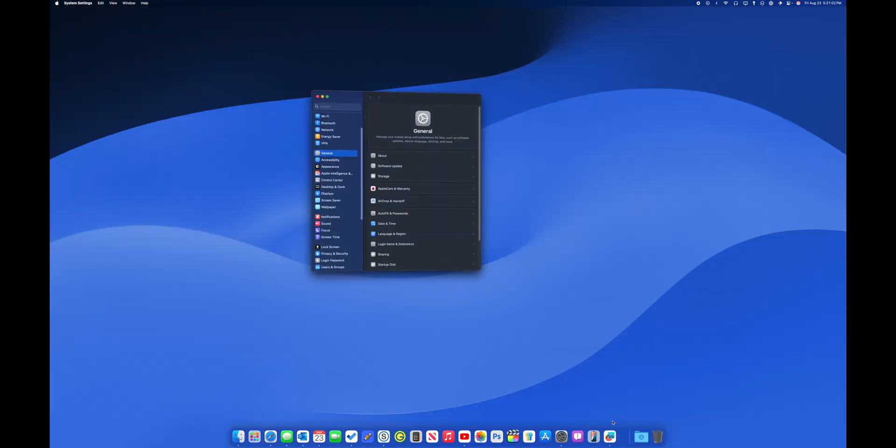
Tile Freeform's boards and the blank untitled document side by side.
click(609, 436)
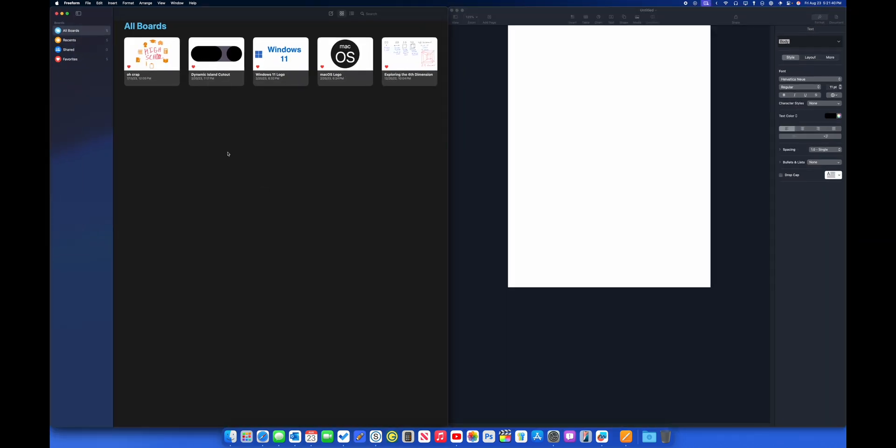
click(67, 13)
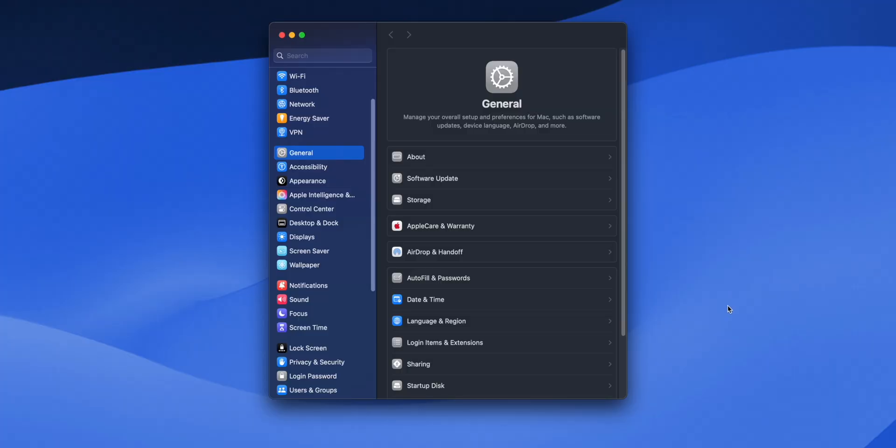
mouse_move(329, 224)
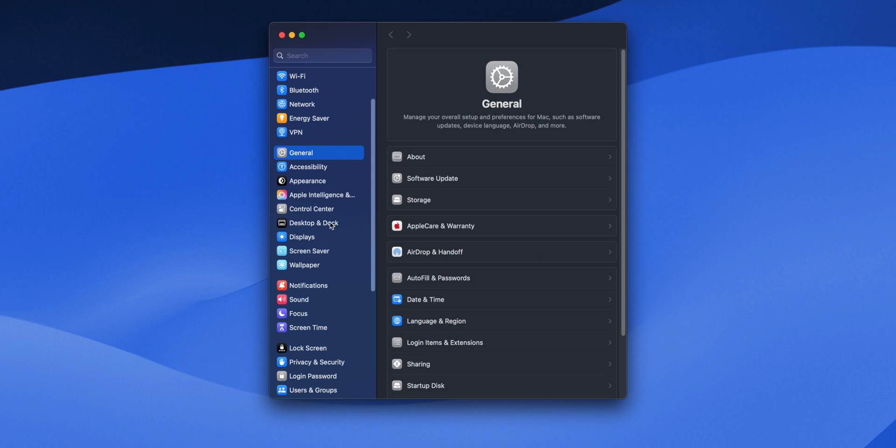
Show the Desktop & Dock page with its Stage Manager options.
click(314, 223)
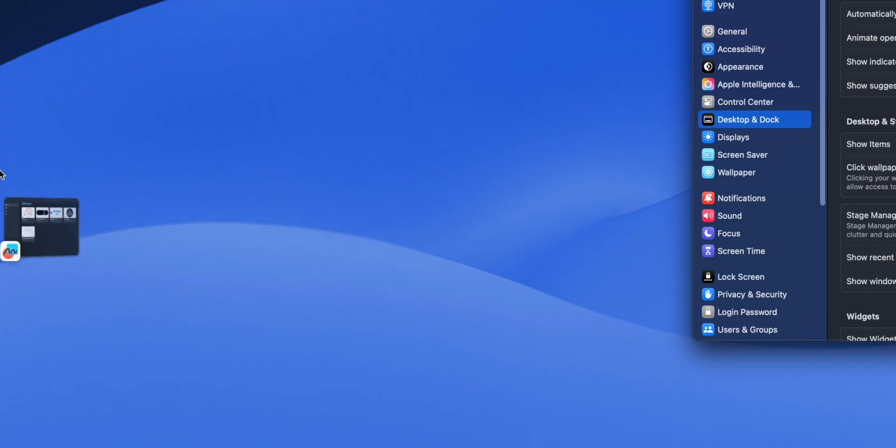
mouse_move(3, 199)
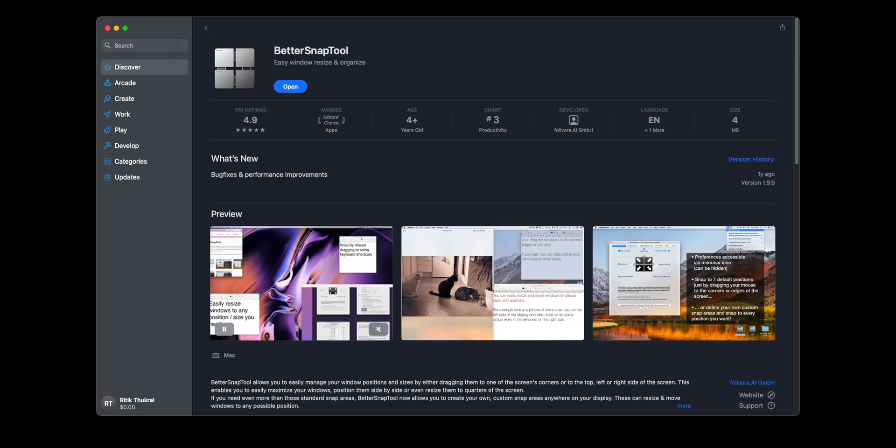
Show BetterSnapTool's Stage Manager preferences with early-snap and 371.4 px left gap enabled.
click(291, 86)
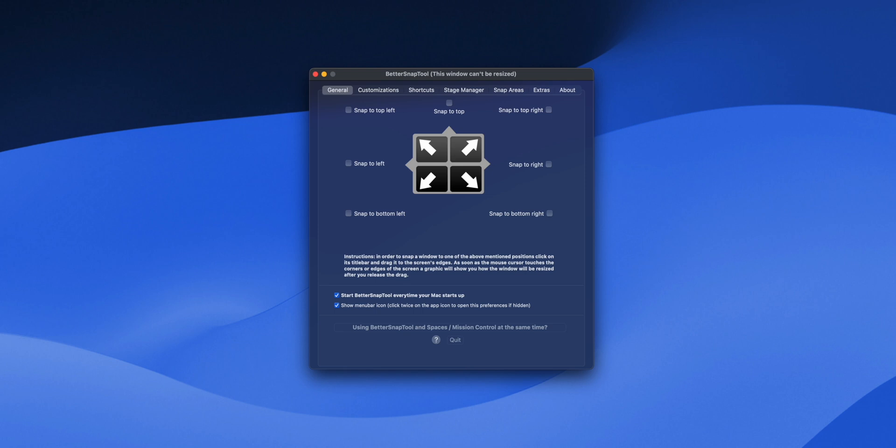
mouse_move(443, 95)
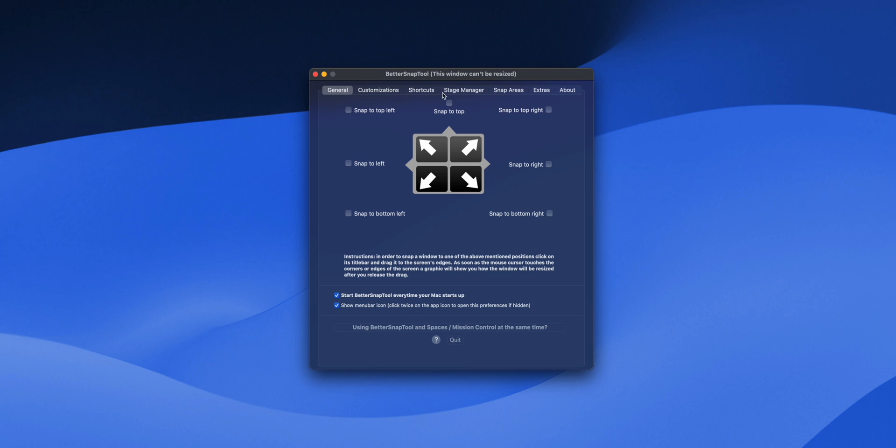
click(462, 89)
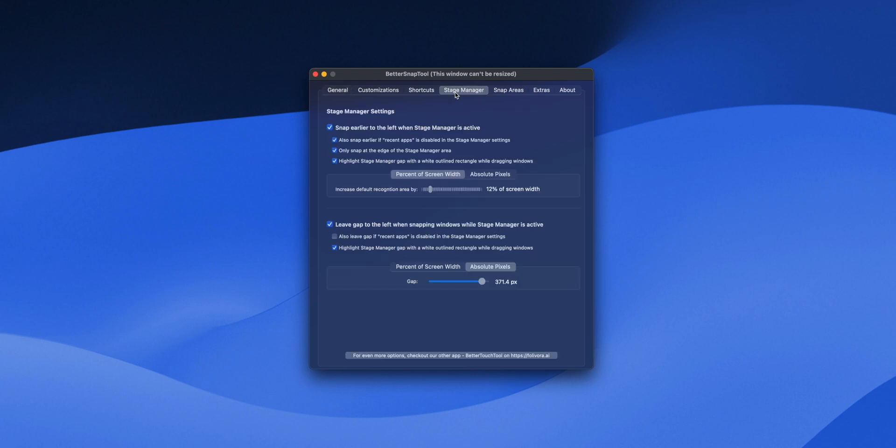
mouse_move(386, 177)
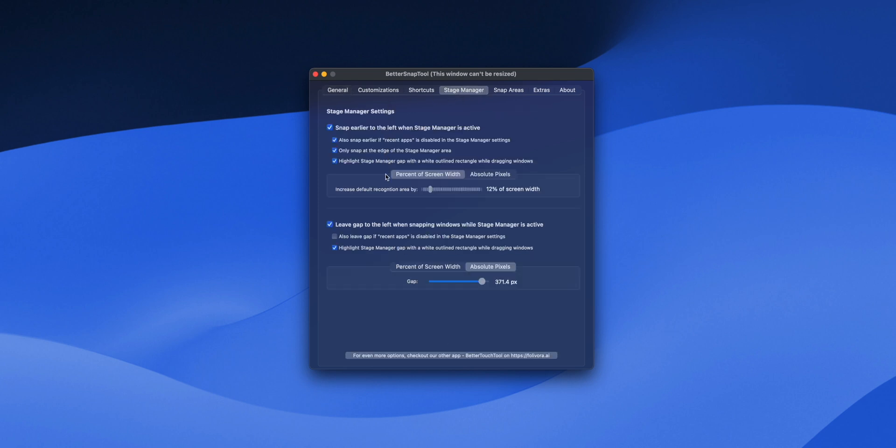
mouse_move(384, 297)
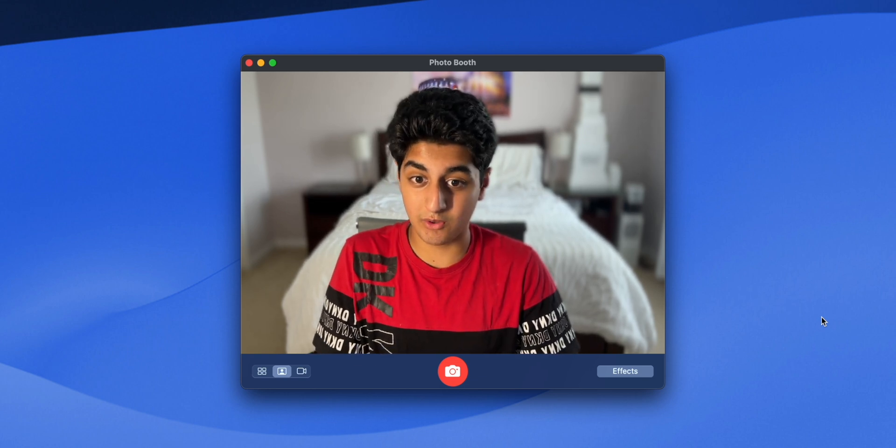
click(273, 63)
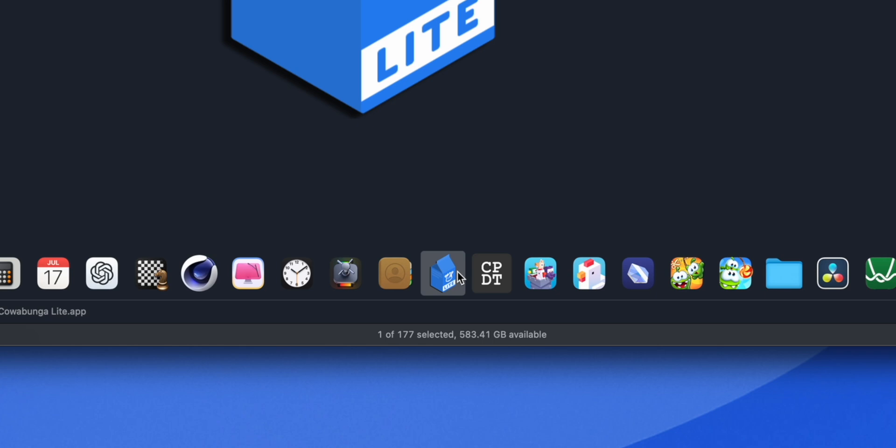
mouse_move(498, 218)
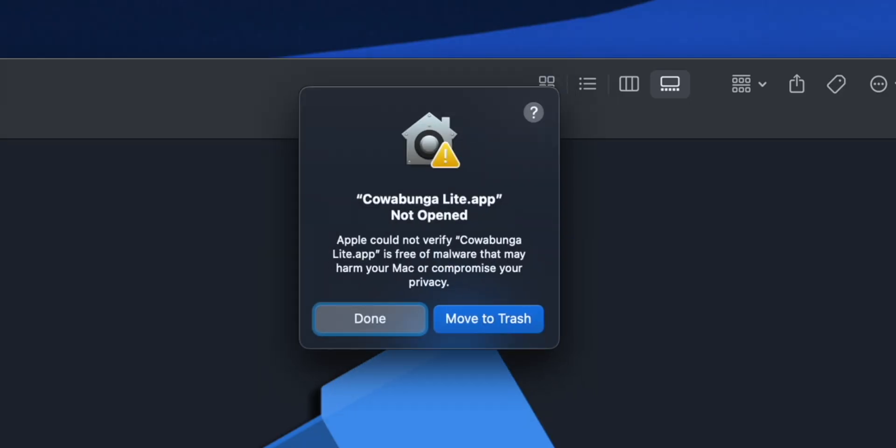
In Privacy & Security, allow the blocked Cowabunga Lite.app to open anyway.
click(370, 318)
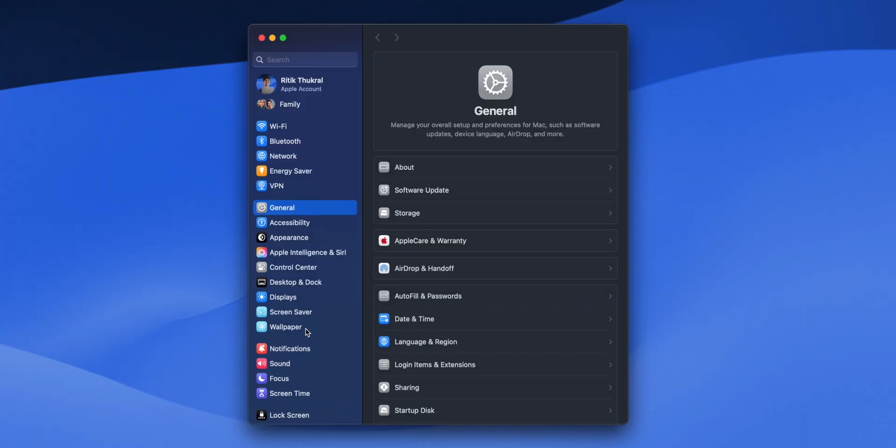
scroll(down, 3)
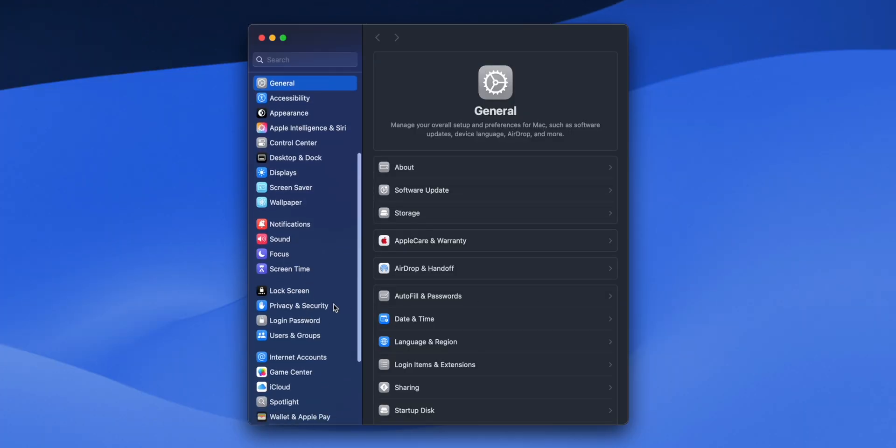
click(299, 306)
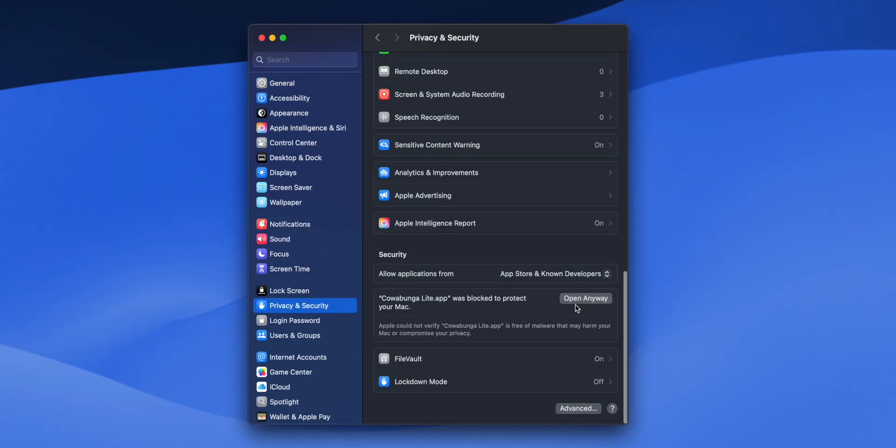
click(585, 298)
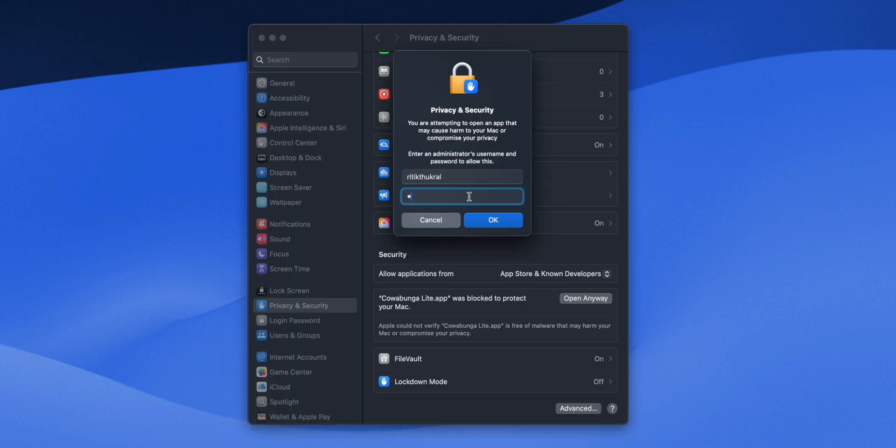